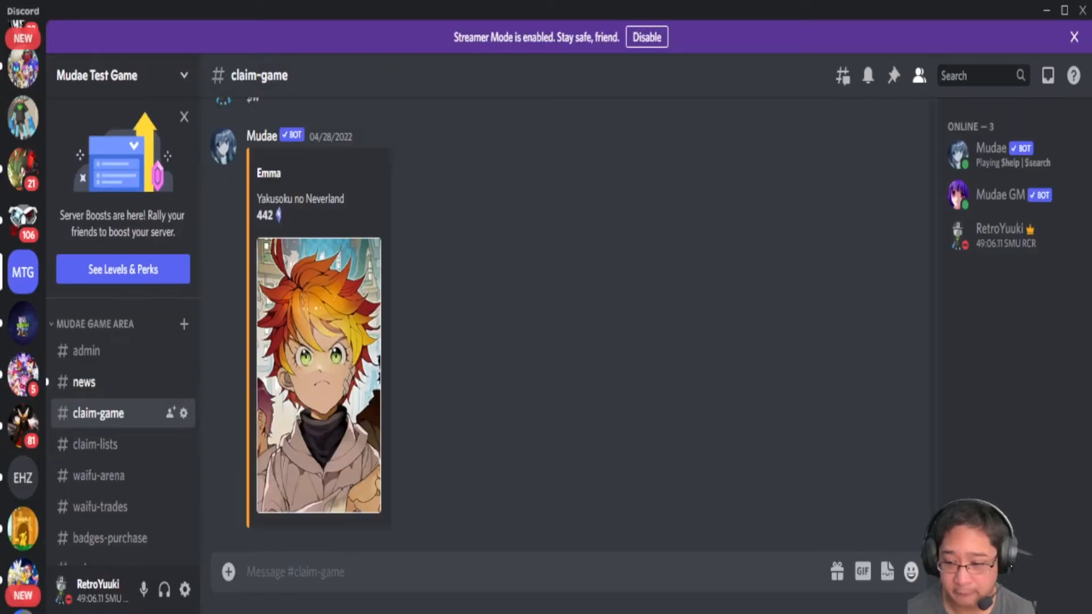
pyautogui.moveTo(680, 403)
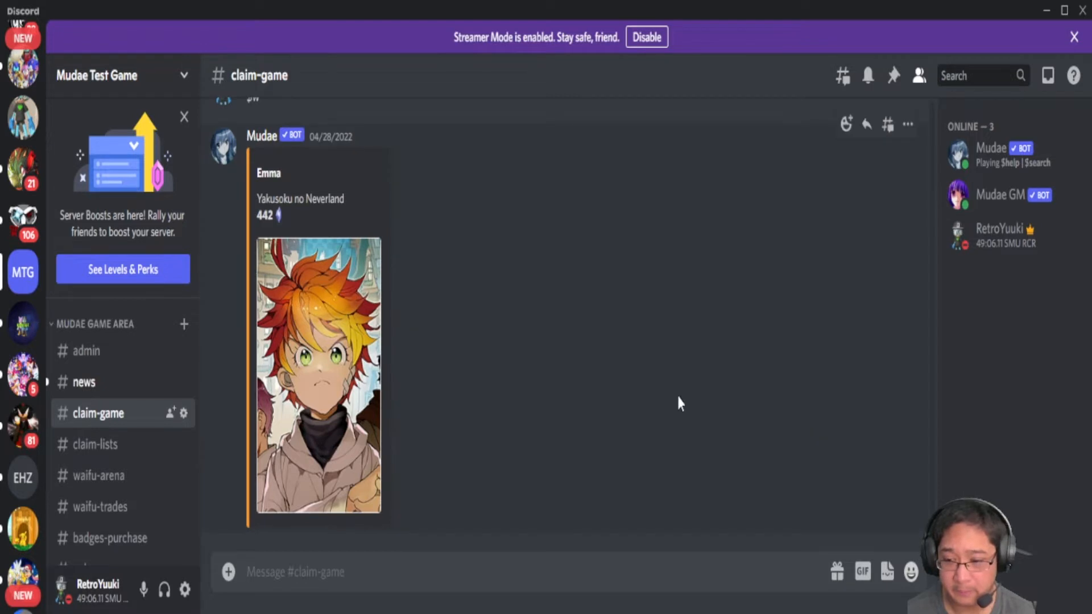
pyautogui.moveTo(771, 344)
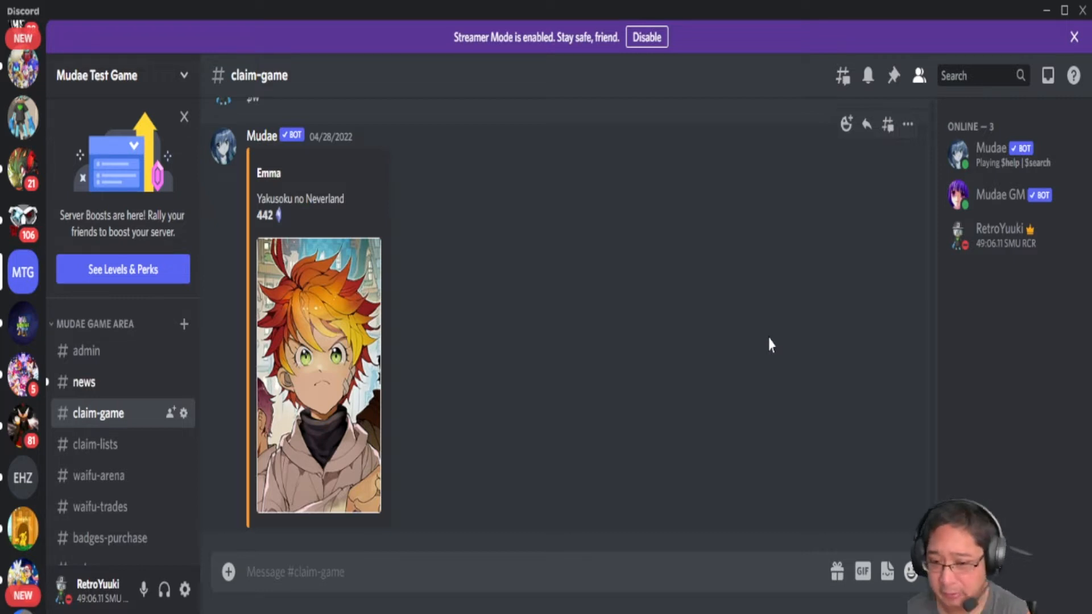
pyautogui.moveTo(604, 427)
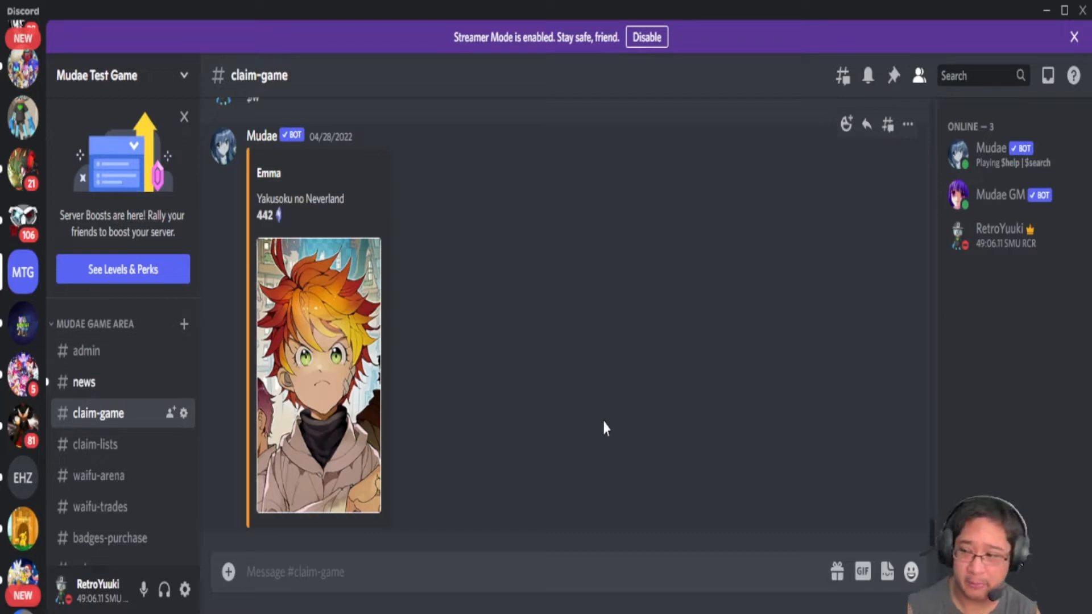
pyautogui.moveTo(442, 499)
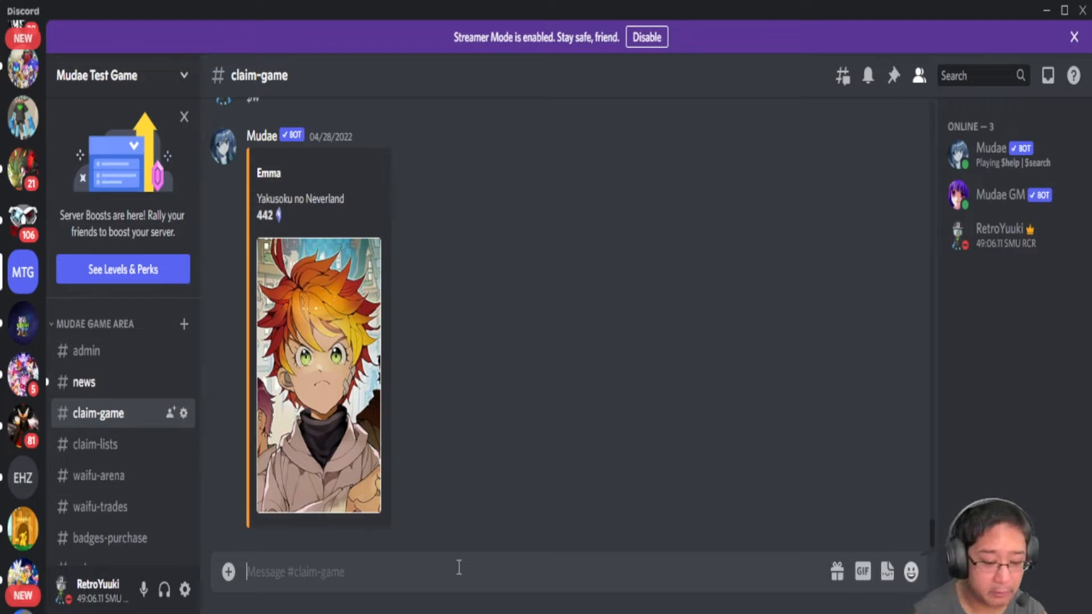
# - Roll Mudae characters in claim-game with $m, $w and $wg, bringing up Christine Daaé
pyautogui.write('$m')
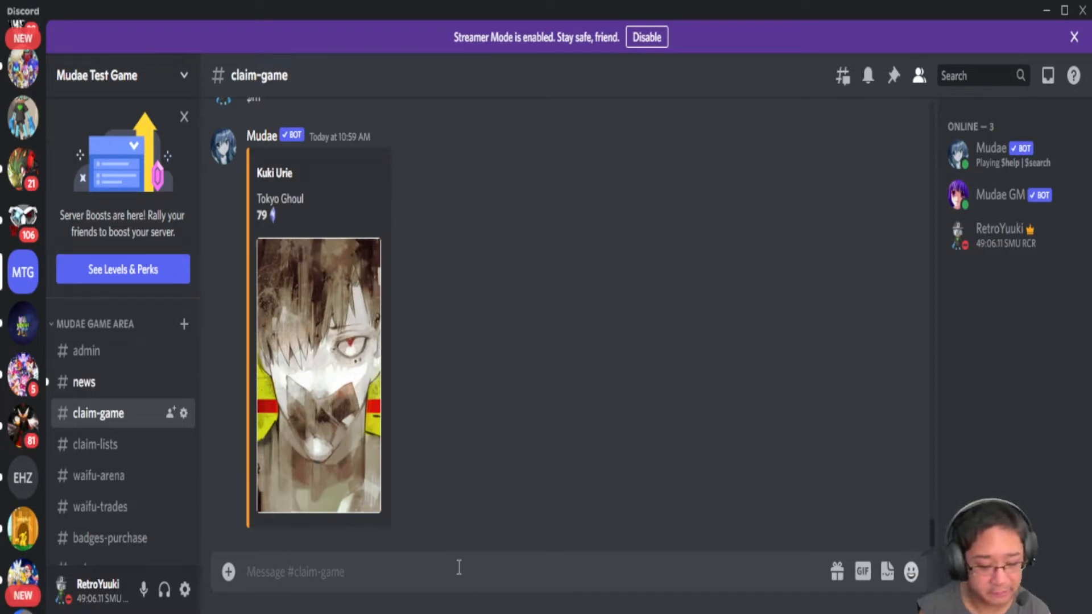
pyautogui.write('$w')
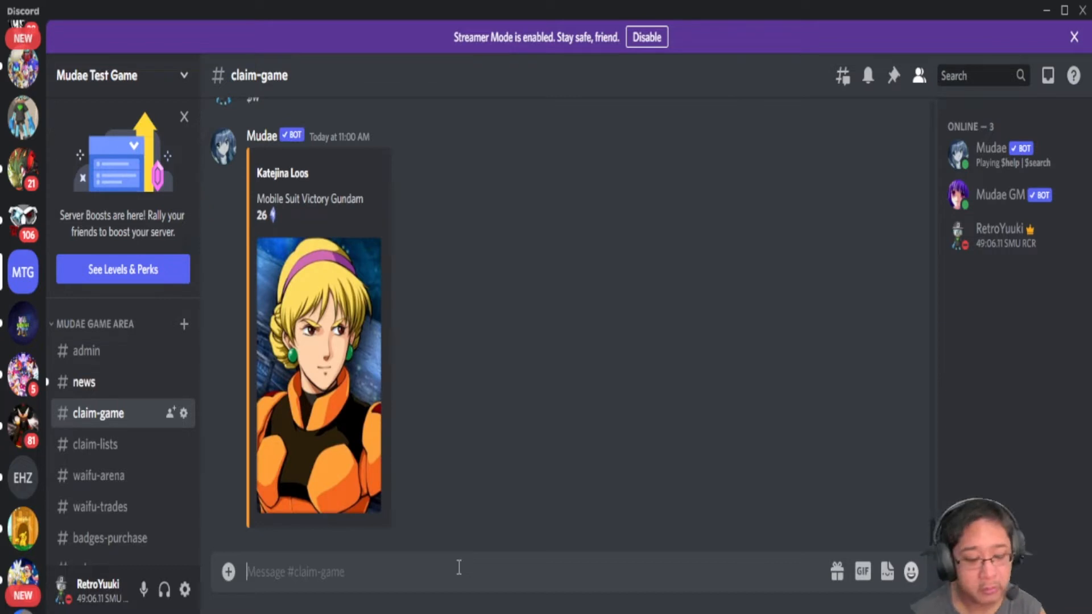
pyautogui.write('$w')
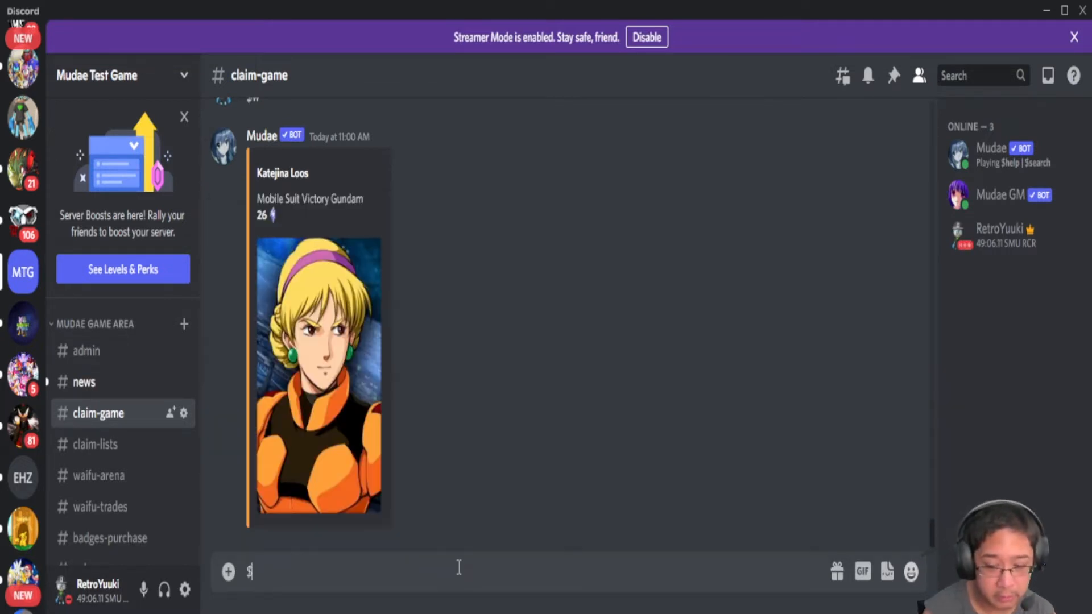
pyautogui.write('g')
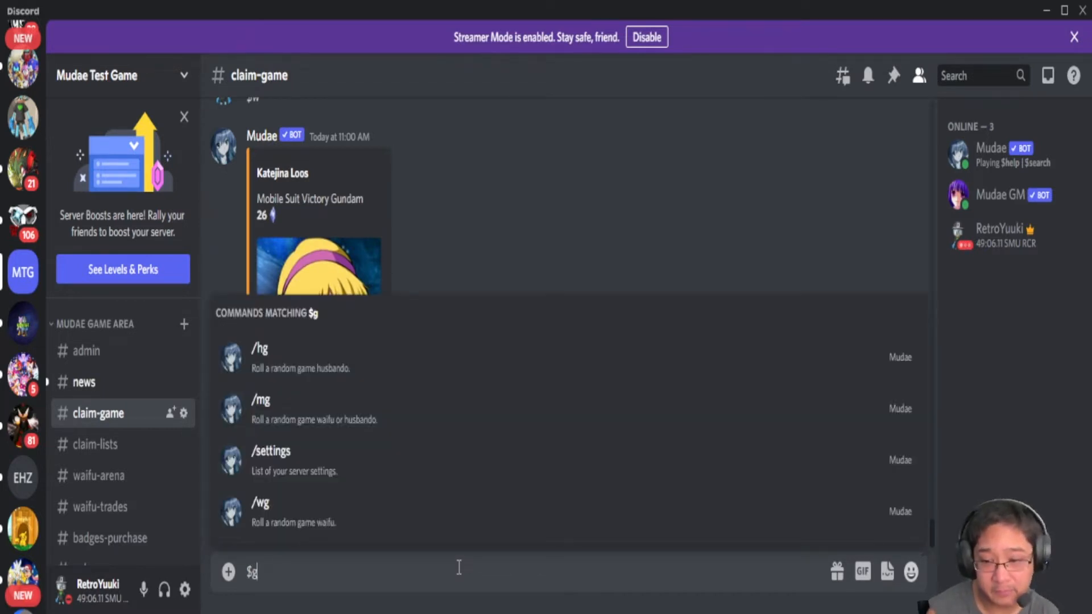
pyautogui.write('h')
pyautogui.press('enter')
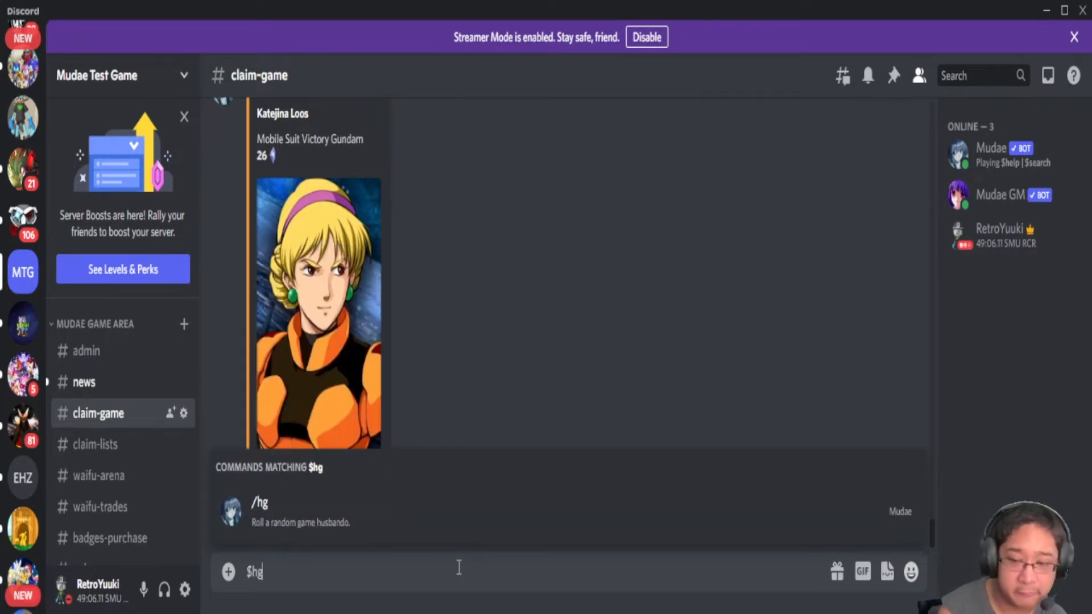
pyautogui.press('Enter')
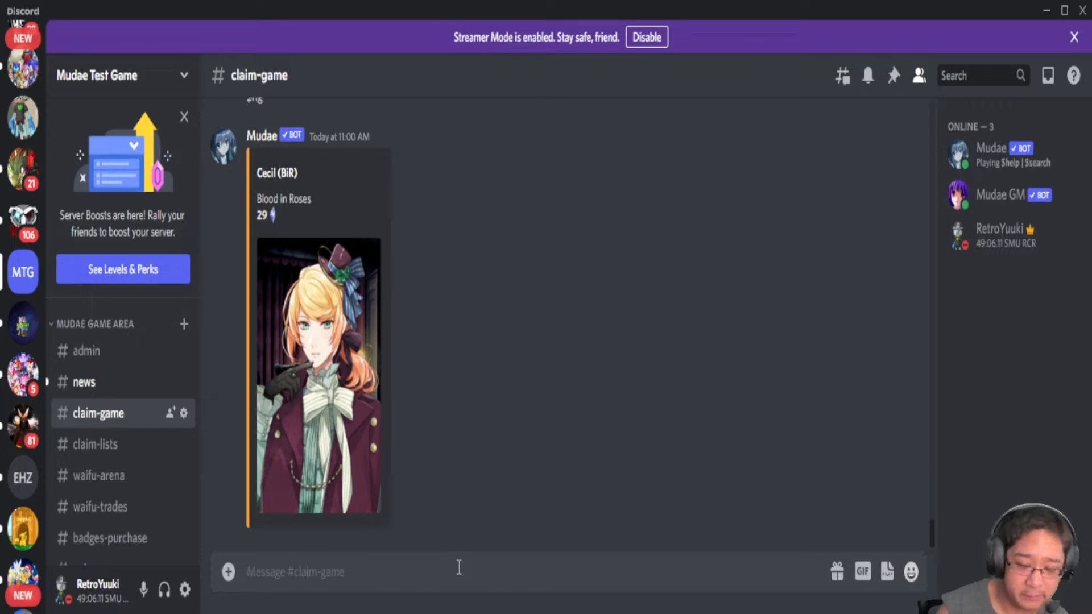
pyautogui.write('$')
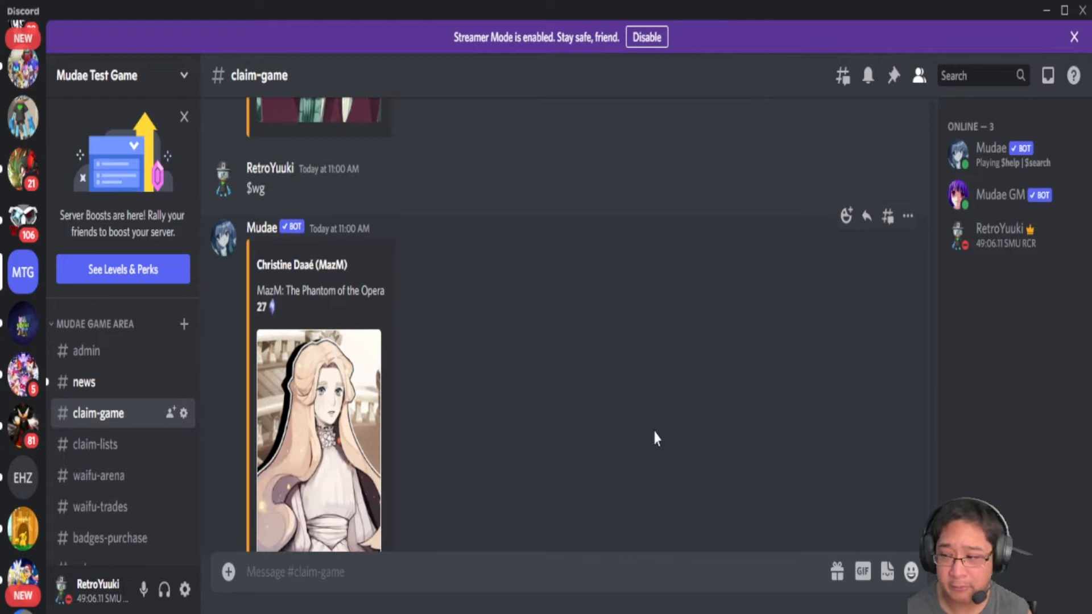
pyautogui.moveTo(846, 215)
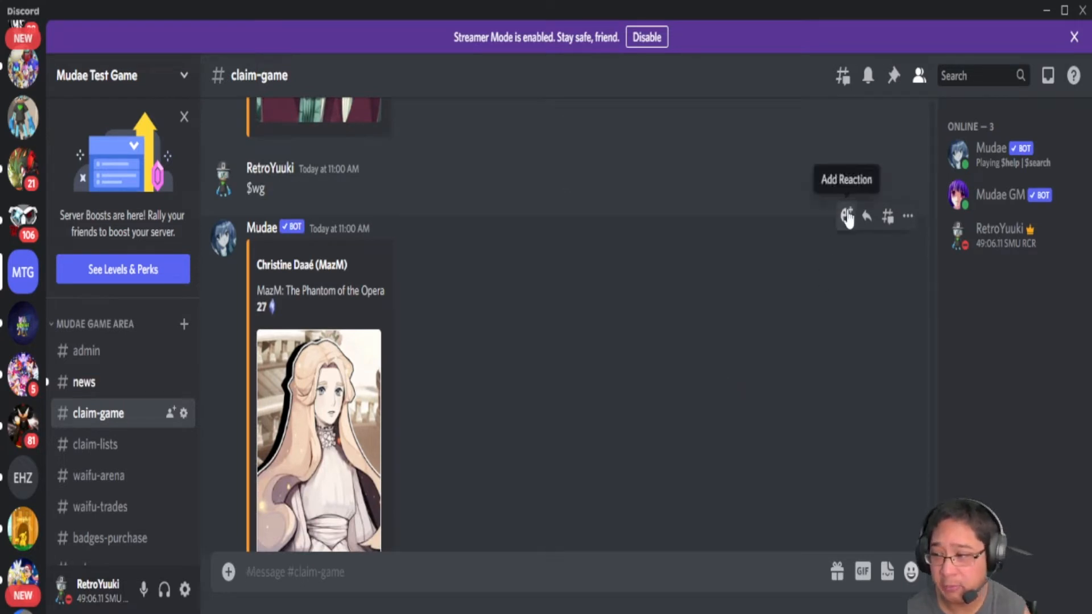
# - React to Christine Daaé's Mudae roll with the red heart to claim her
pyautogui.click(846, 215)
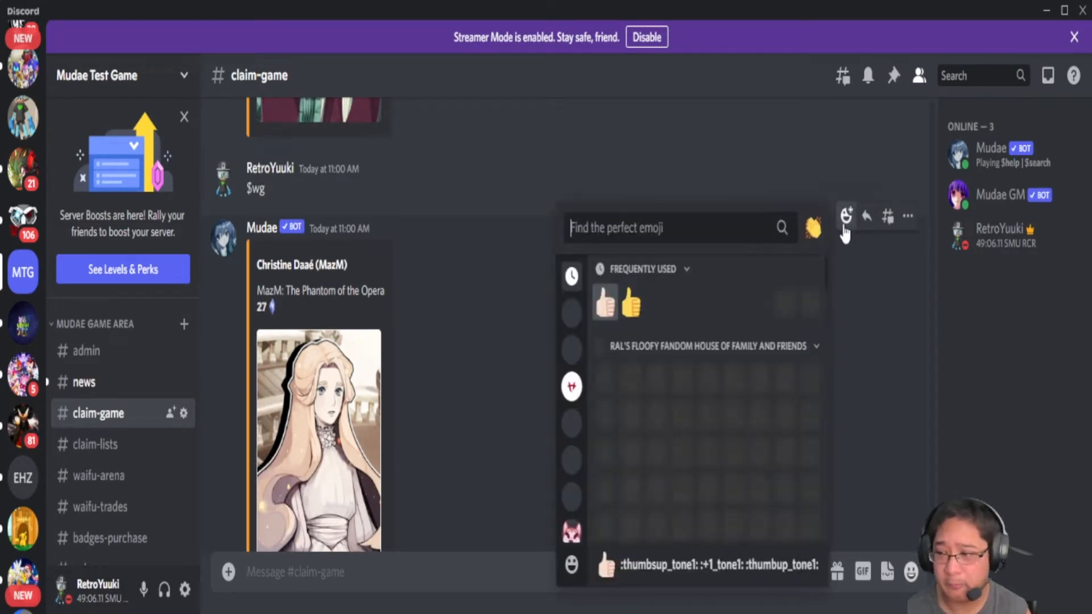
pyautogui.write(':yum:')
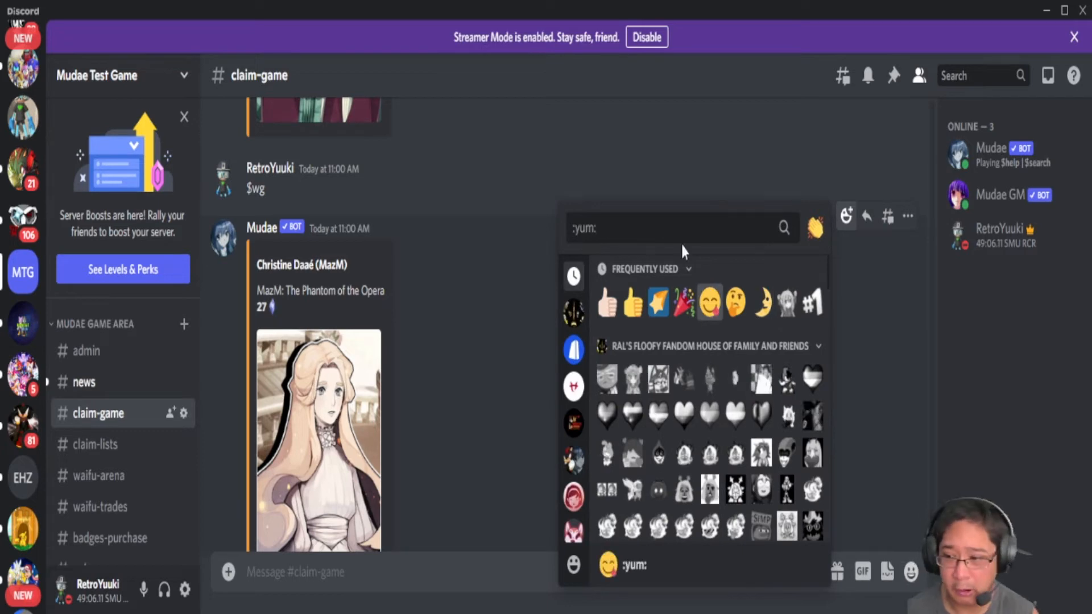
pyautogui.write('heart')
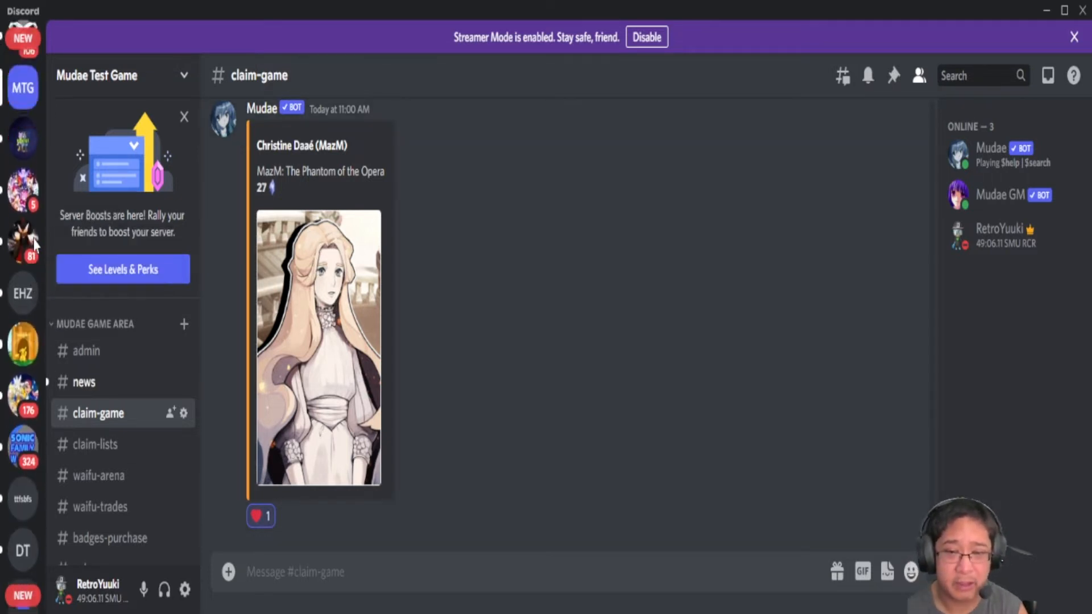
pyautogui.scroll(-3)
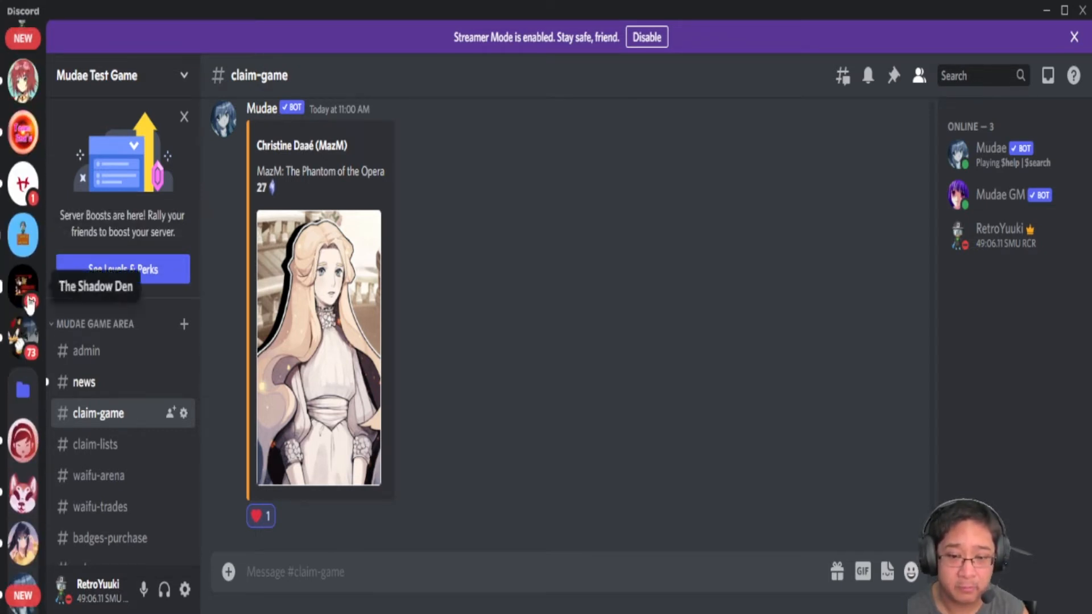
# - Switch to the other anime server, roll $w in #test and claim Magari Mizuki
pyautogui.click(23, 288)
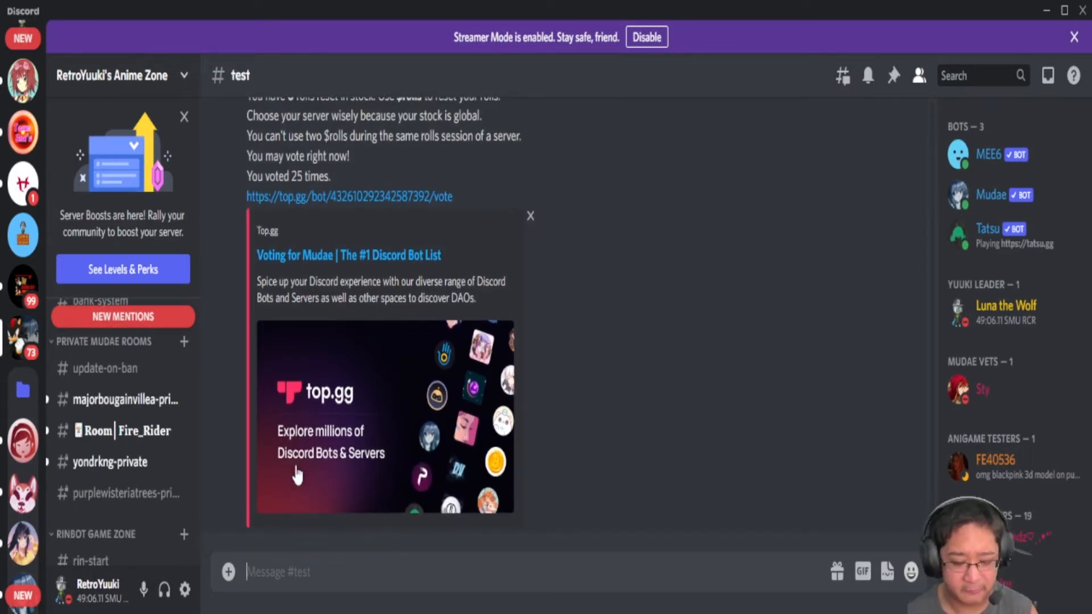
pyautogui.write('$')
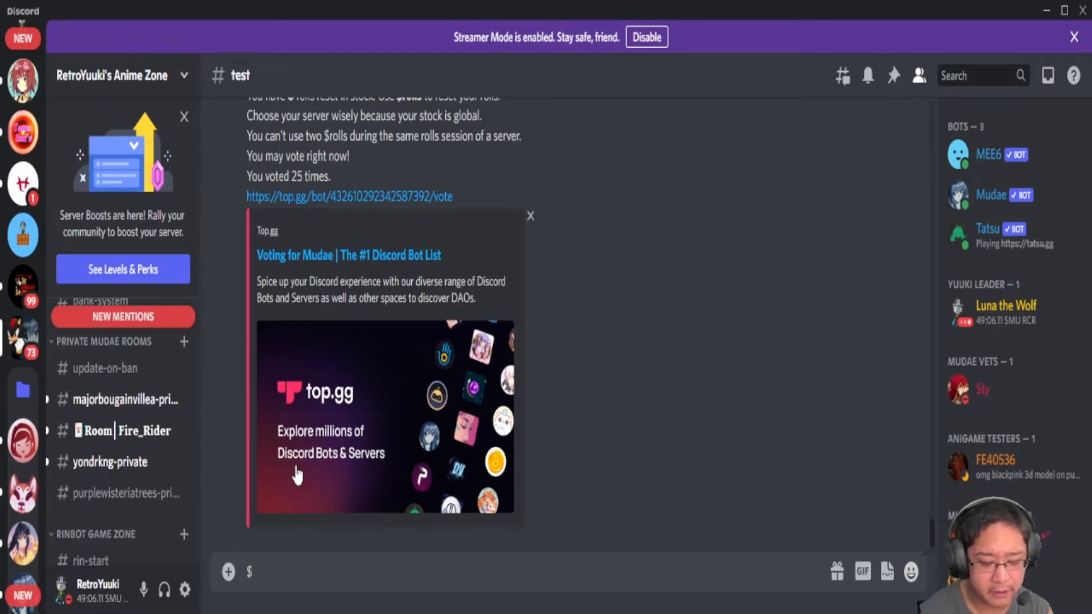
pyautogui.write('w')
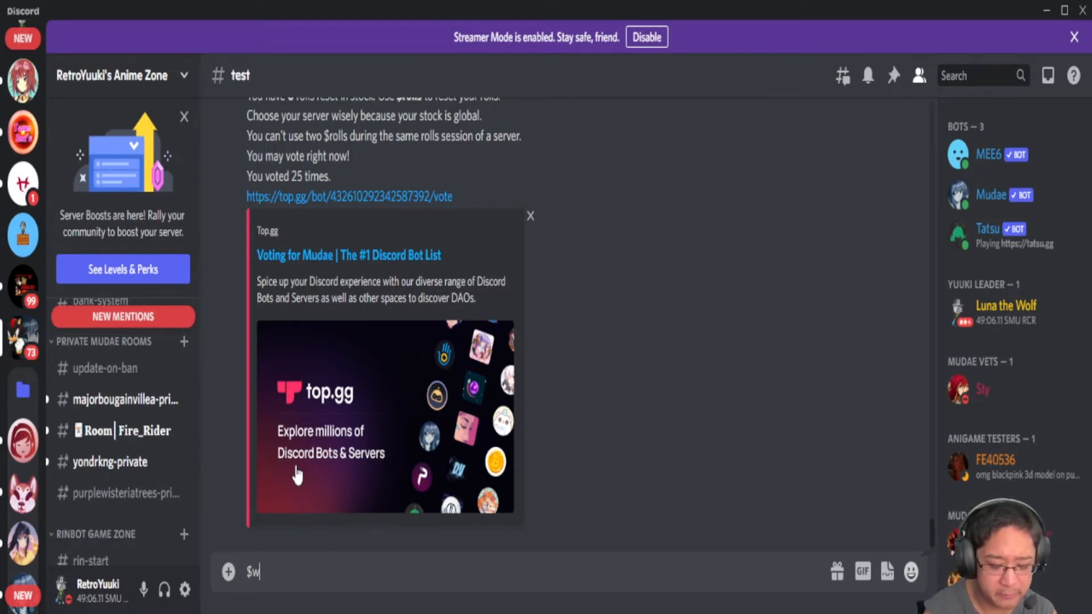
pyautogui.press('Enter')
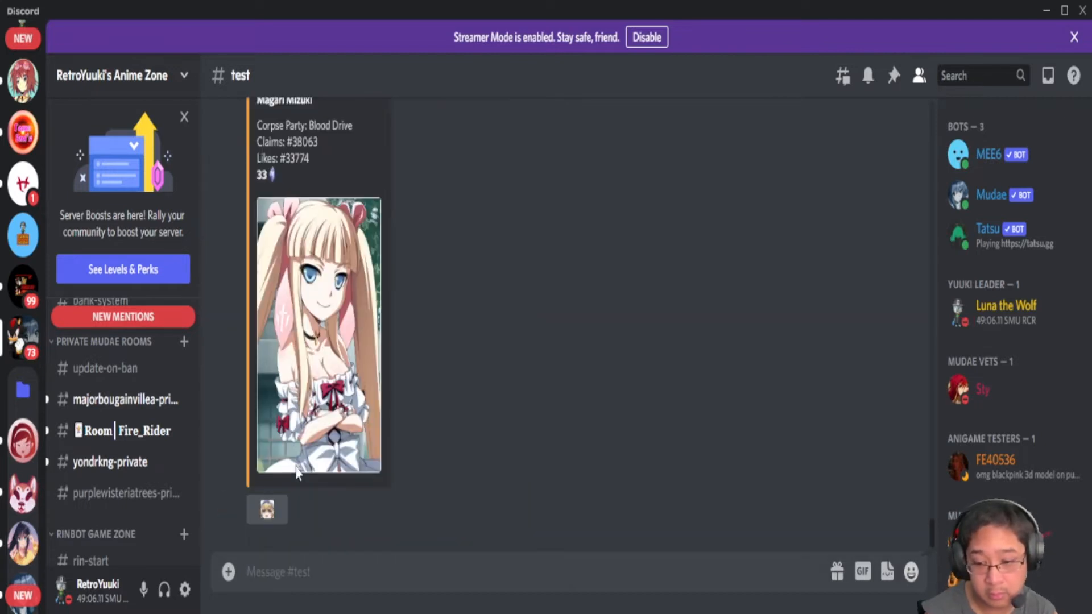
pyautogui.scroll(-3)
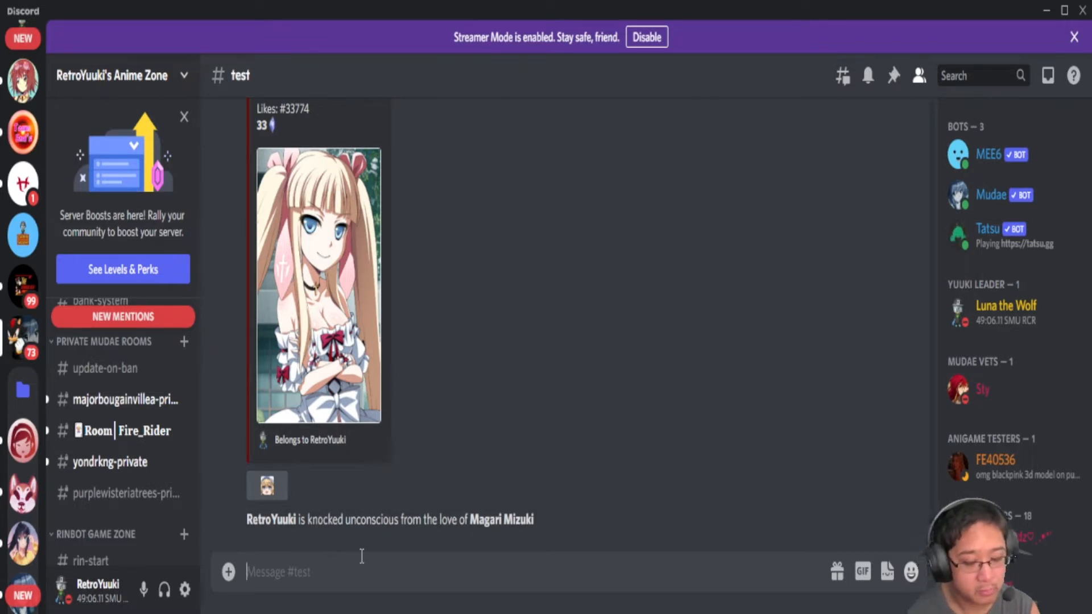
# - Bring up Mudae's toggle-react setting help in the test channel, showing value 2
pyautogui.write('$')
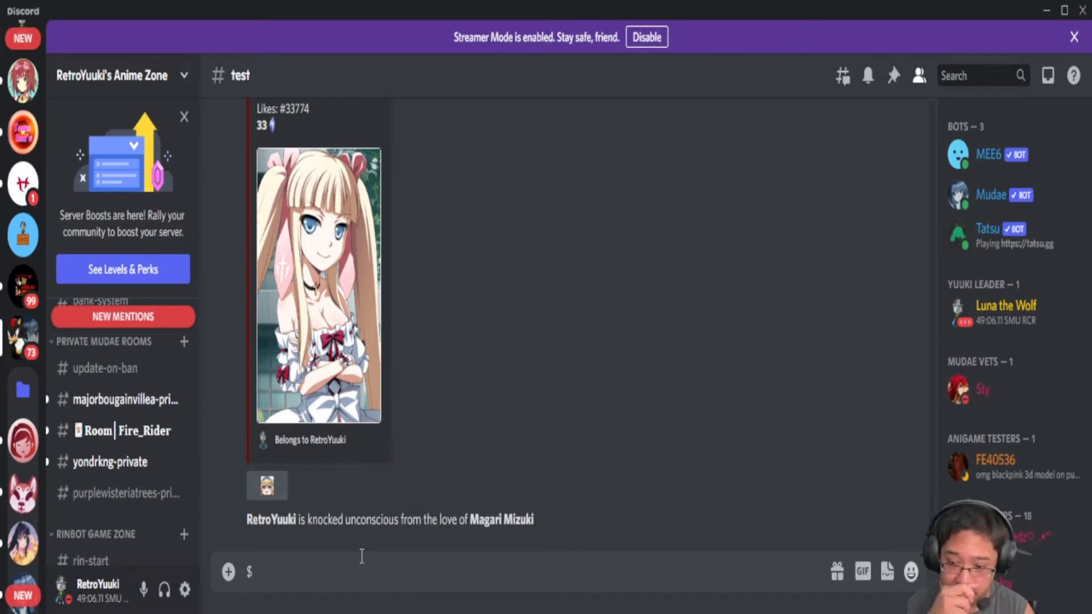
pyautogui.write('toggl')
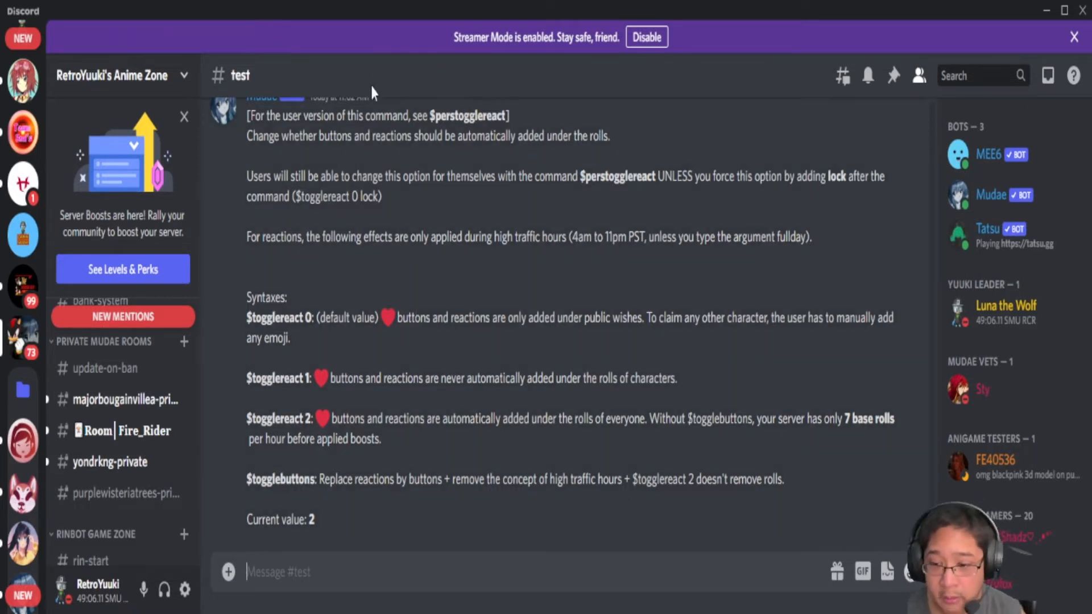
pyautogui.moveTo(526, 311)
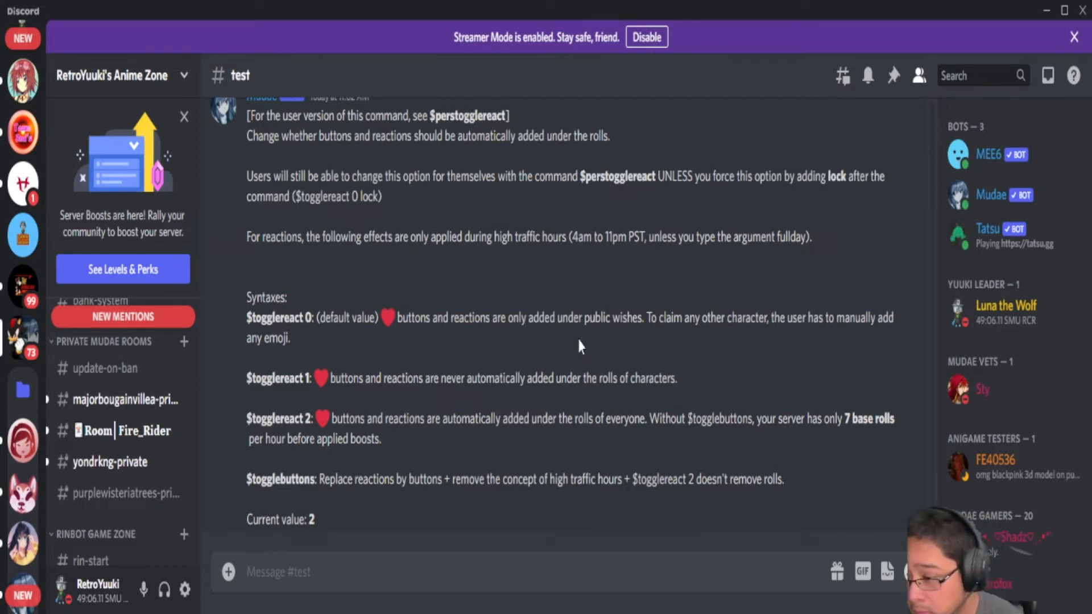
pyautogui.moveTo(658, 368)
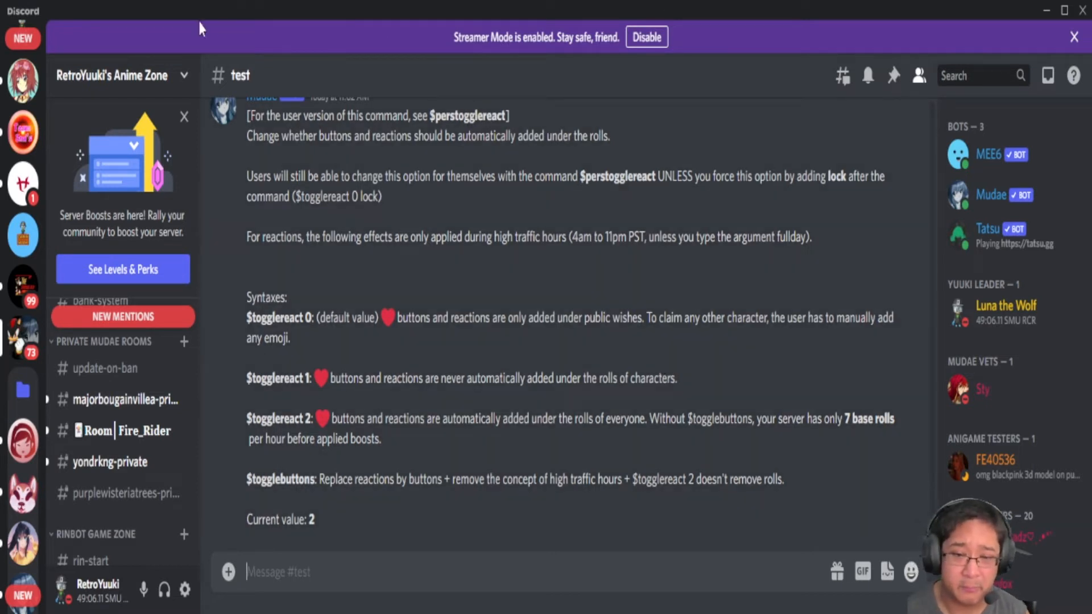
pyautogui.moveTo(23, 286)
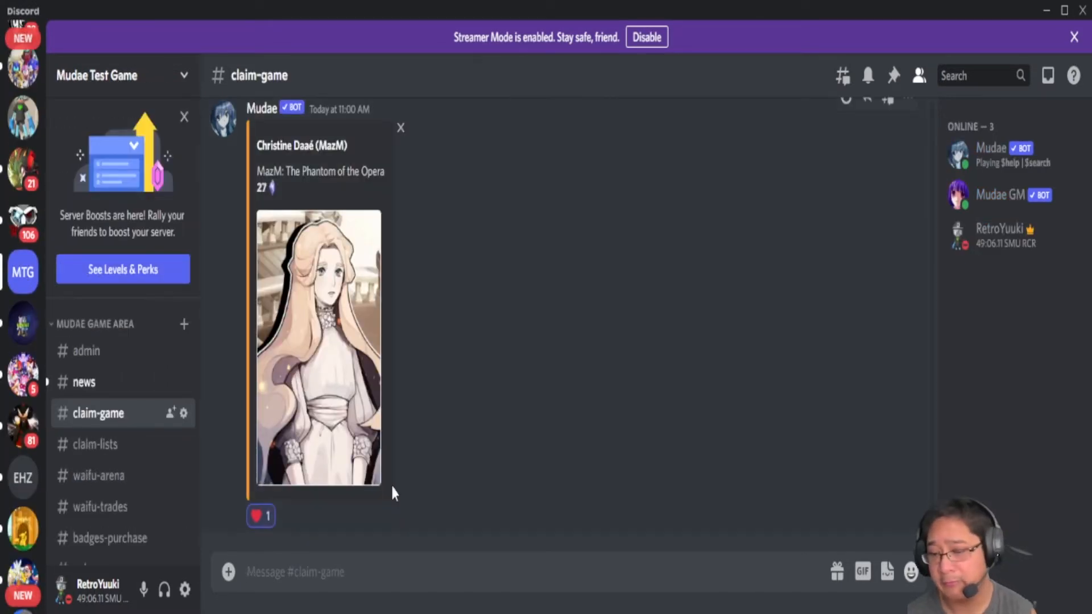
pyautogui.moveTo(99, 475)
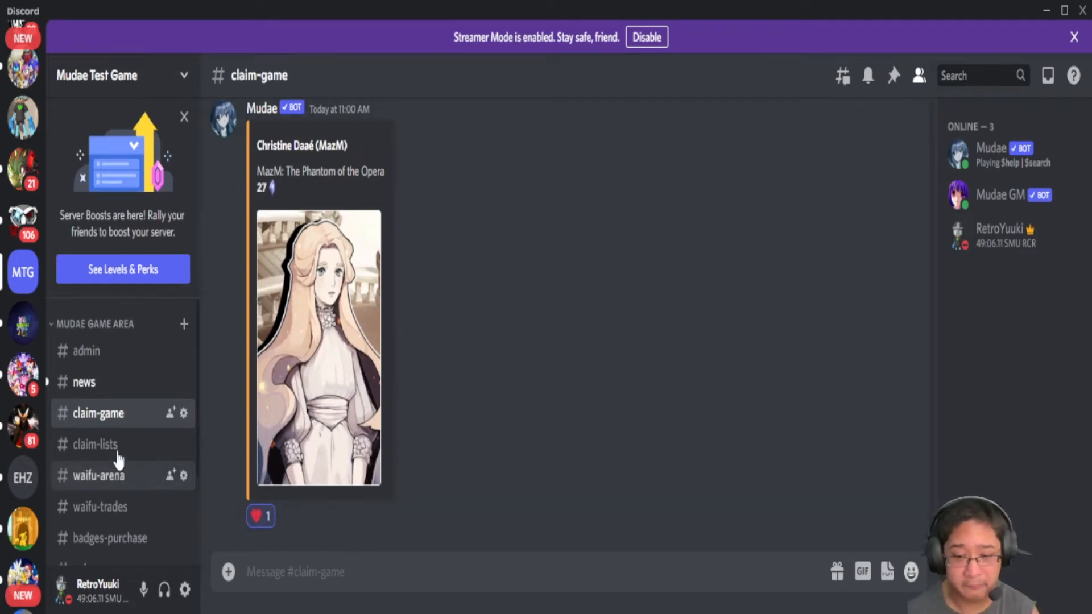
# - In #claim-lists, send $channelallow $wish to enable the wish command
pyautogui.click(95, 444)
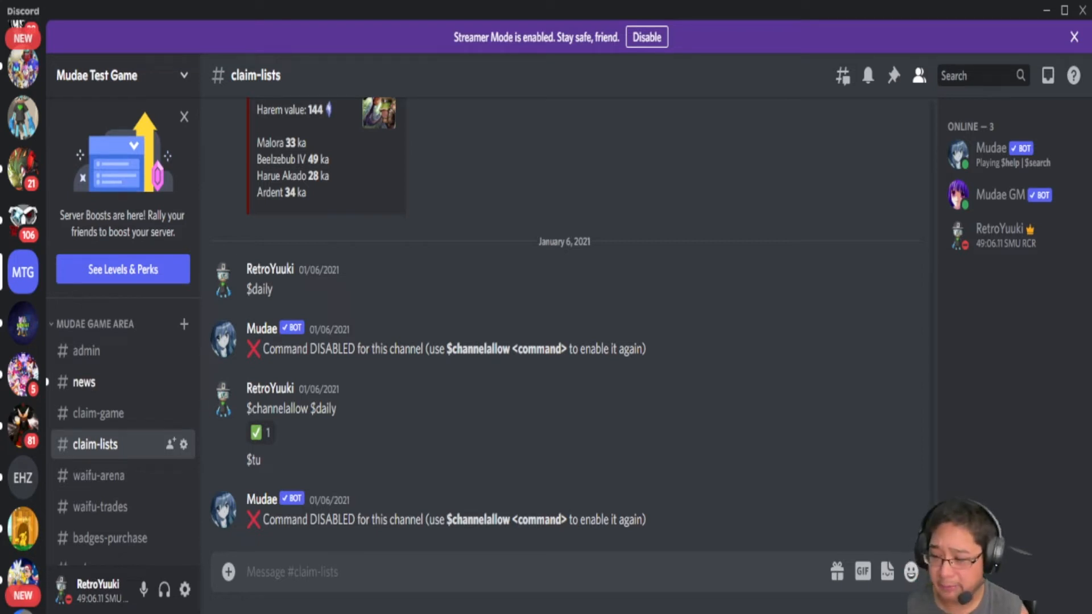
pyautogui.moveTo(595, 552)
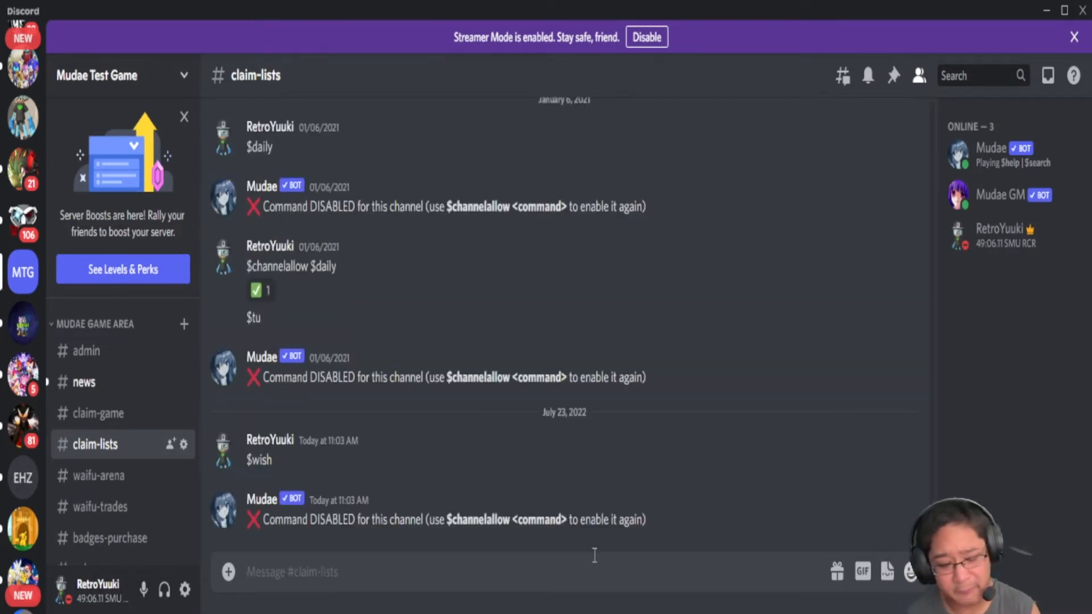
pyautogui.write('$')
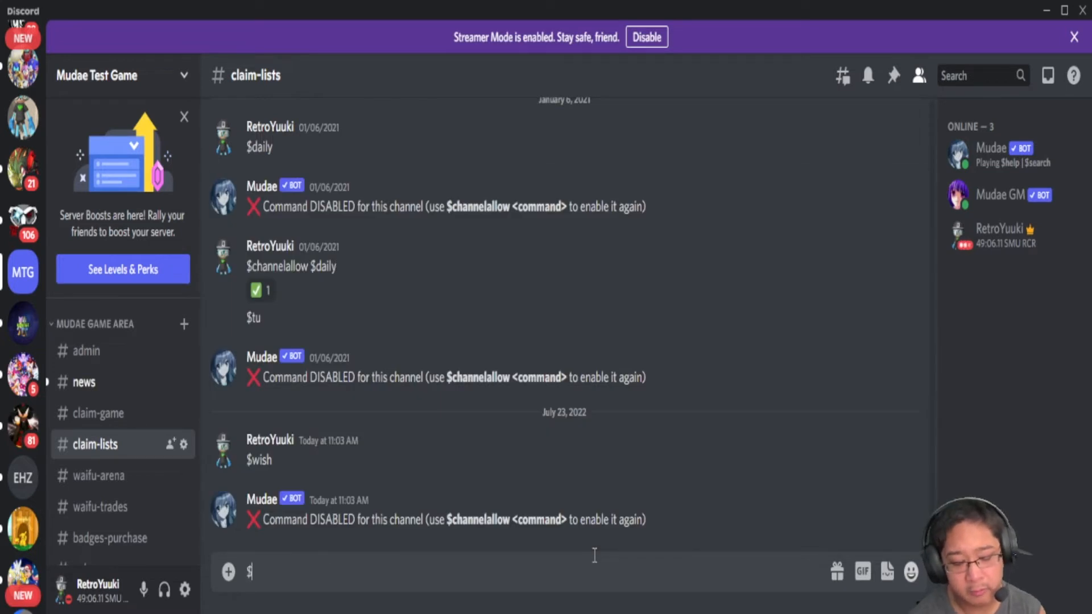
pyautogui.write('channelallow')
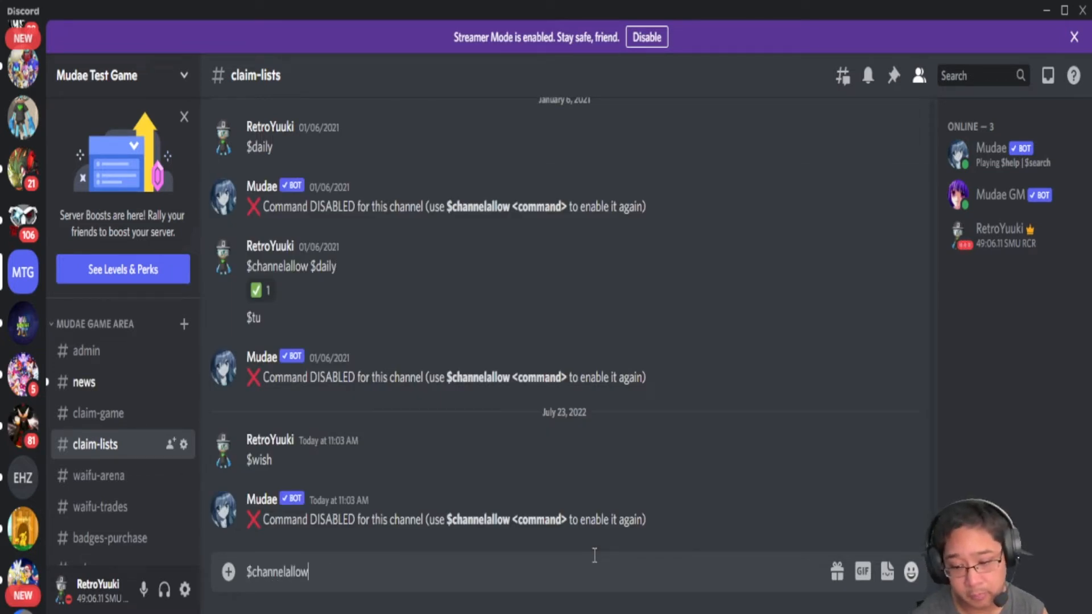
pyautogui.write('#')
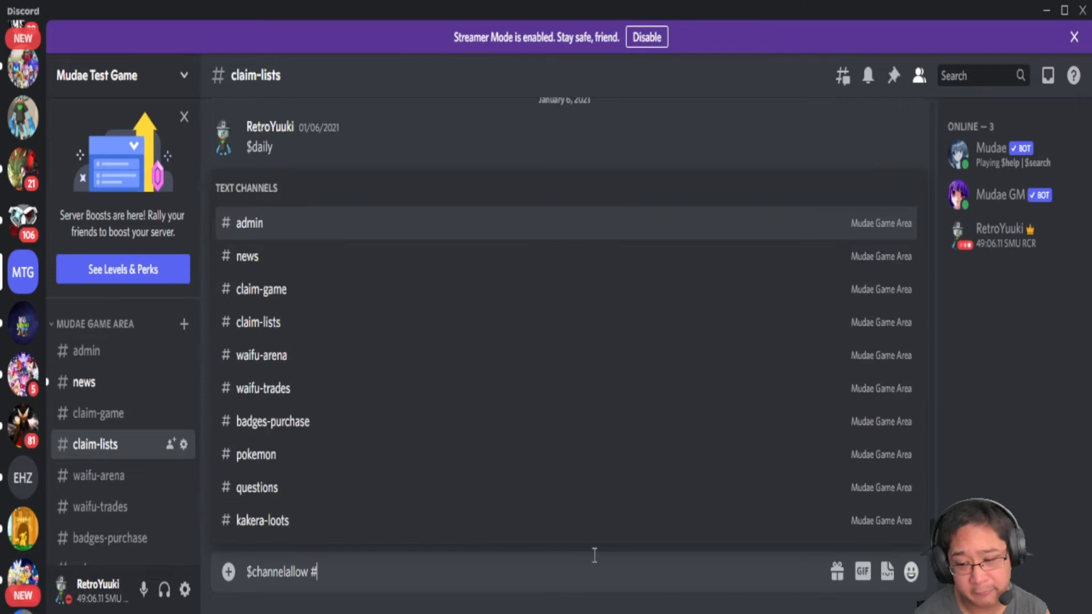
pyautogui.press('enter')
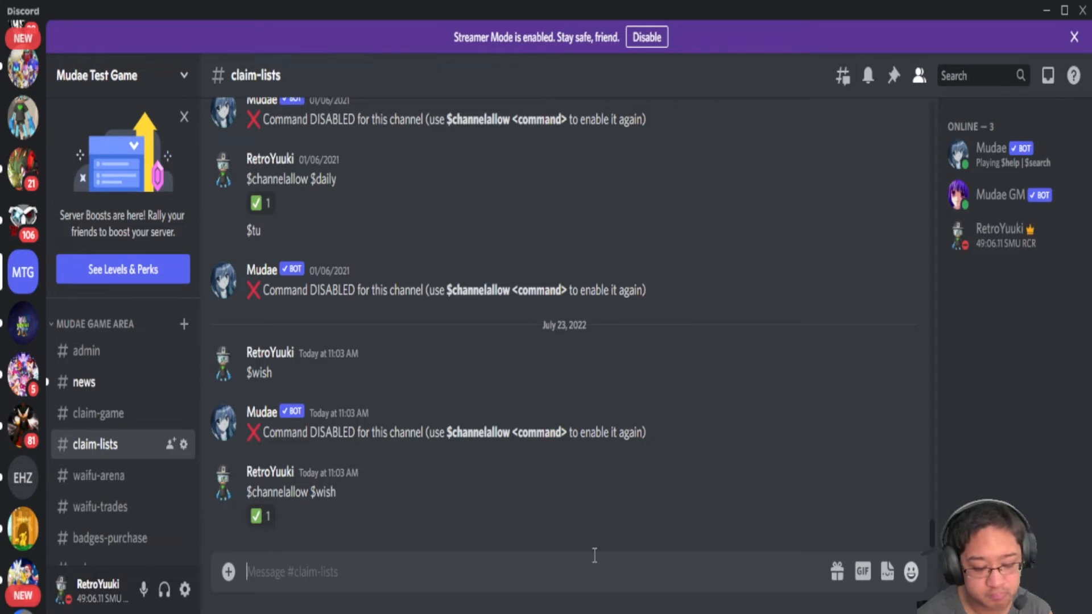
# - Add Asuna Yuuki to my wishes with $wish Asuna Yuuki
pyautogui.write('$wish')
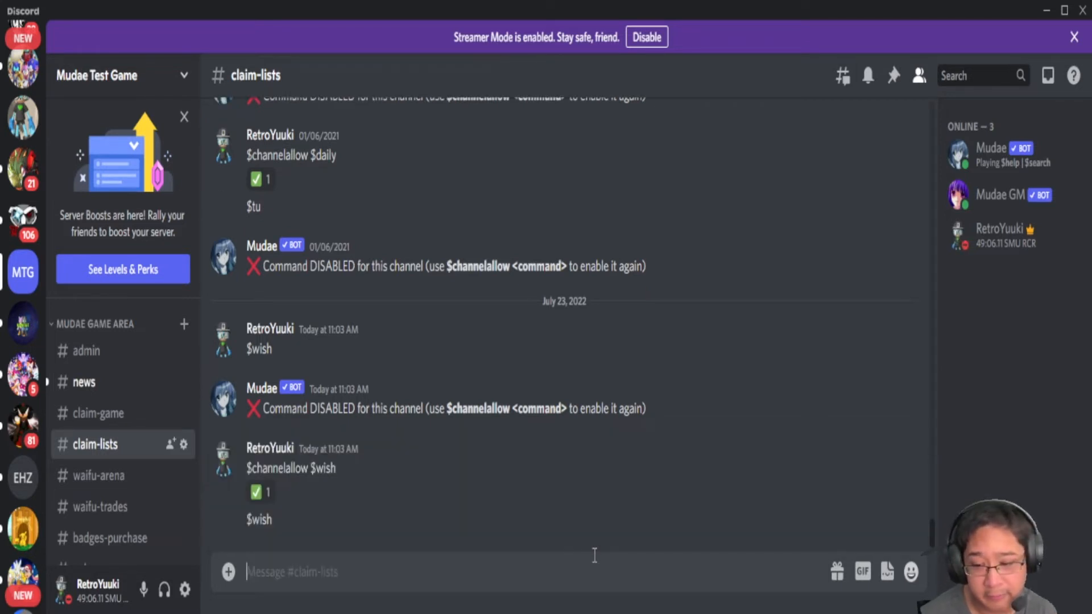
pyautogui.scroll(-3)
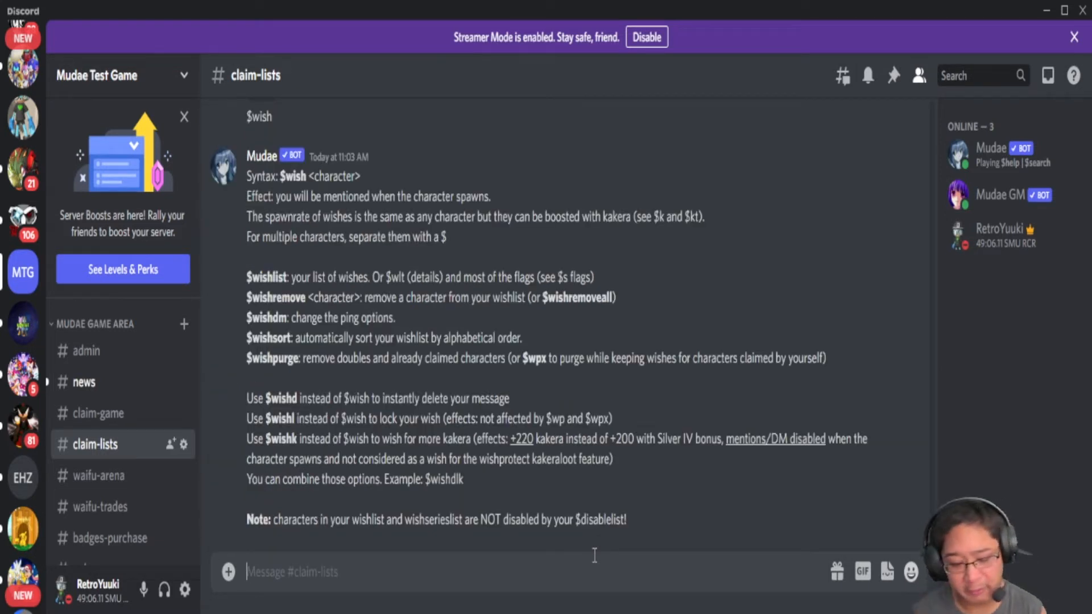
pyautogui.write('$wish')
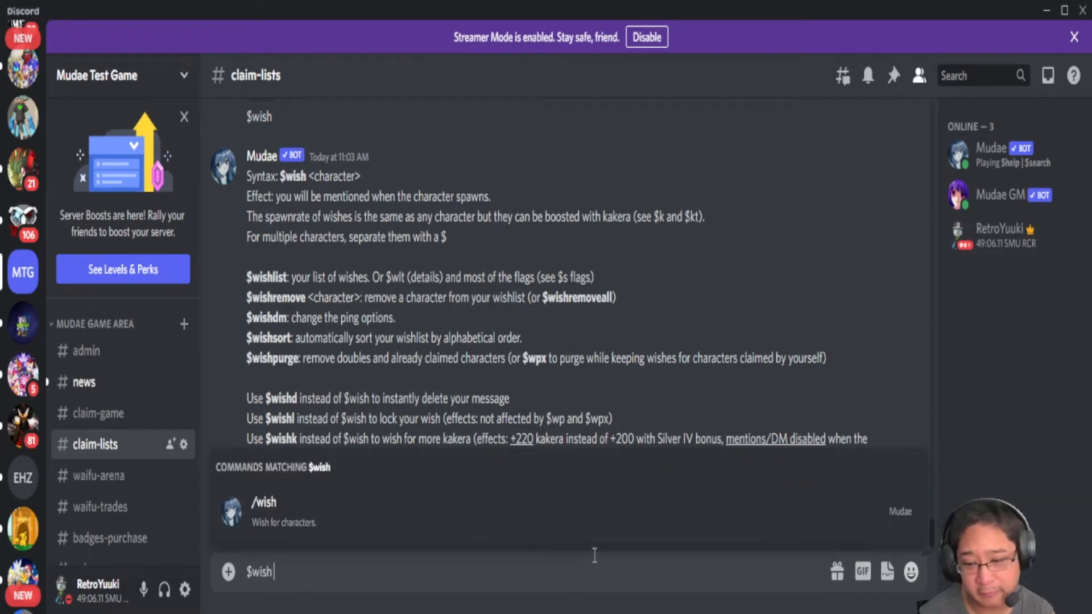
pyautogui.write('Asuna')
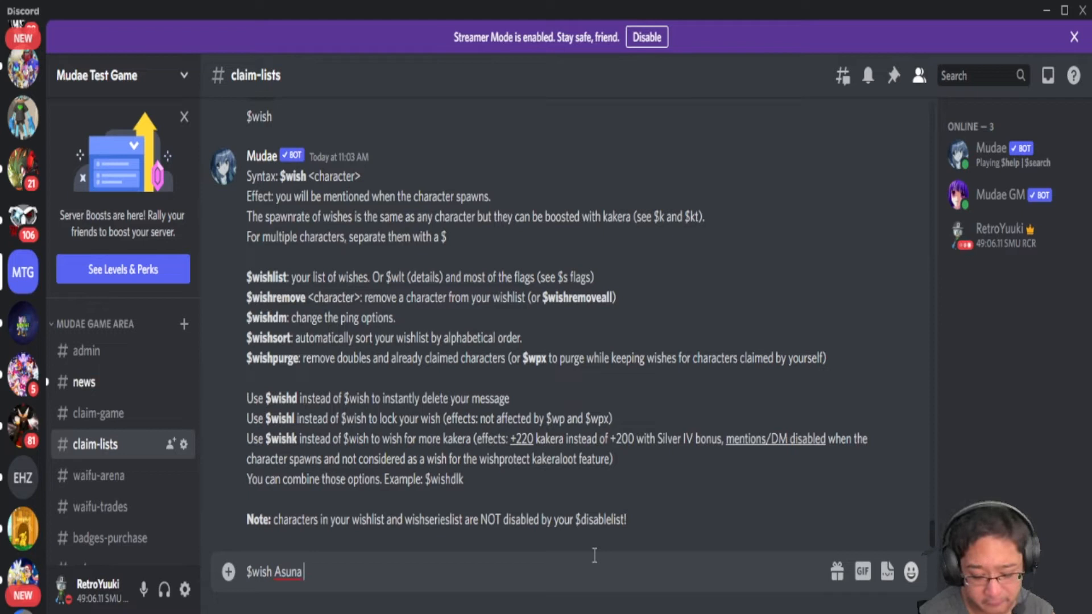
pyautogui.press('enter')
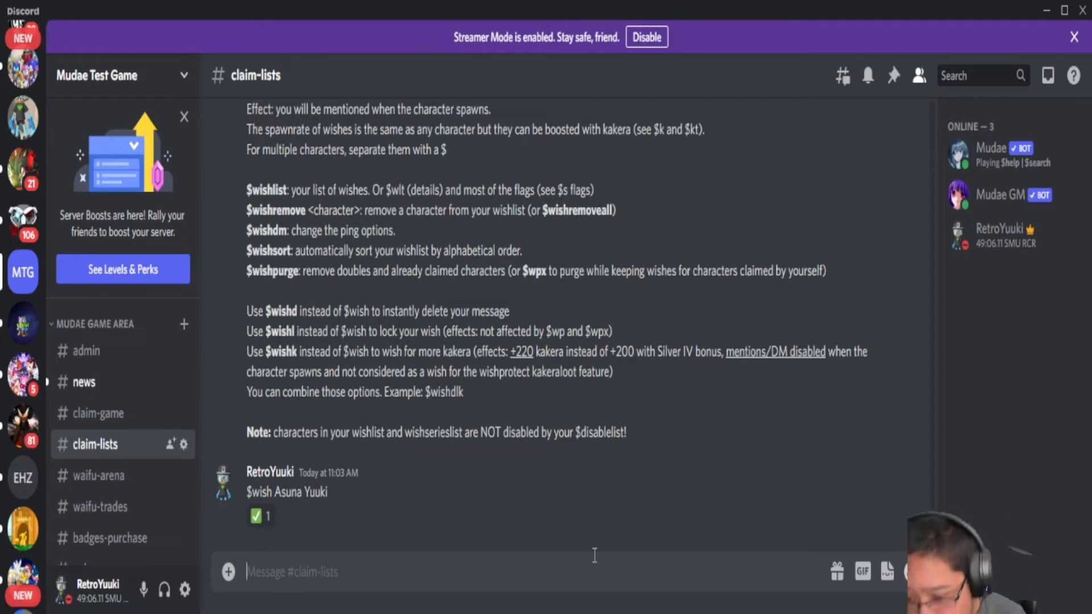
# - Allow $wishlist in claim-lists with $channelallow $wishlist and show the wishlist
pyautogui.write('$')
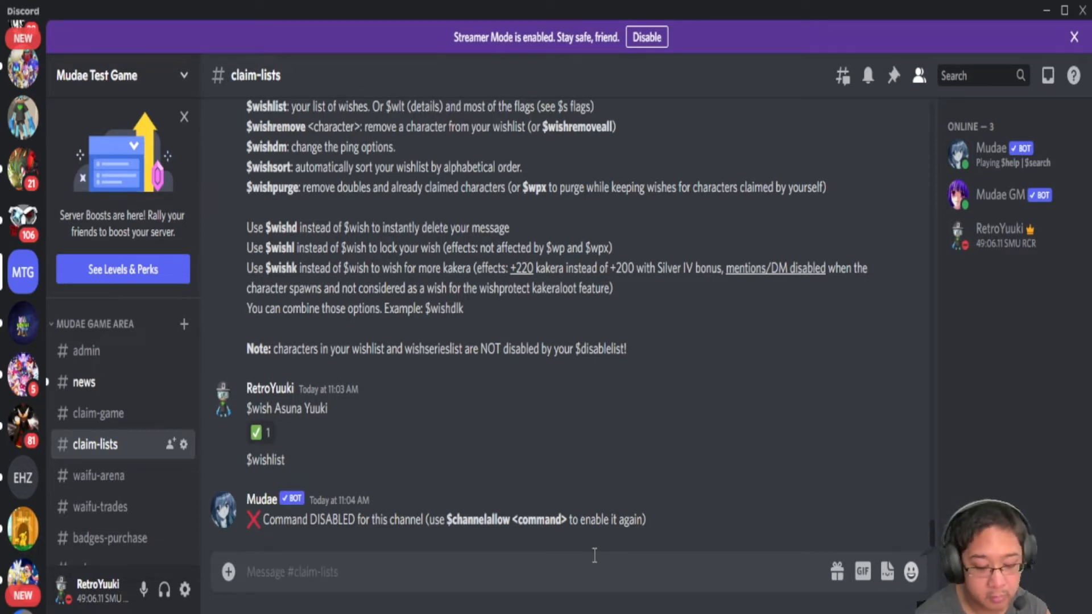
pyautogui.write('$channelallow')
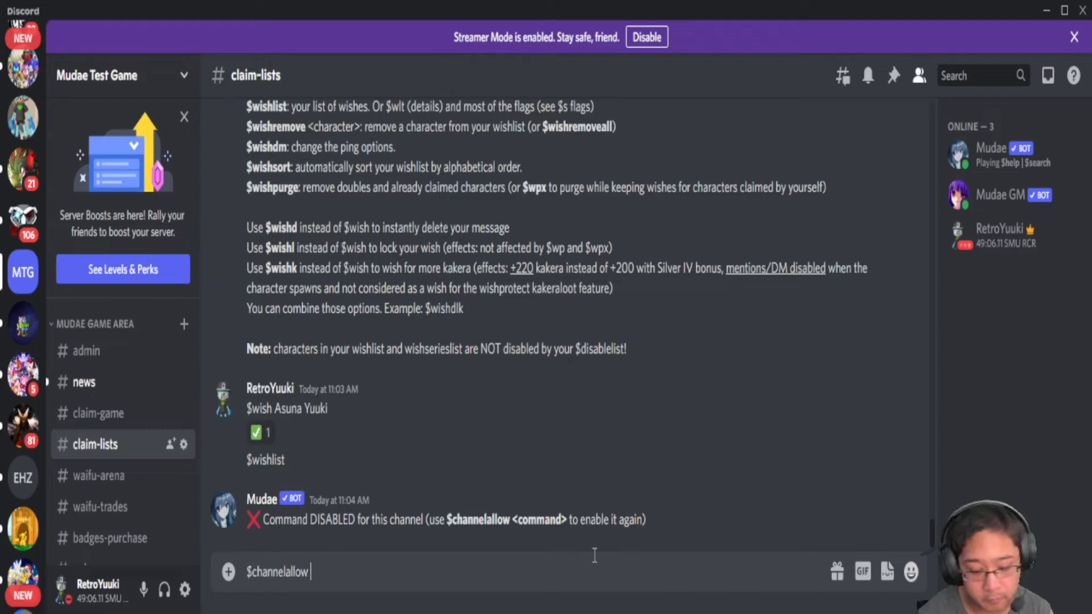
pyautogui.write('$wish')
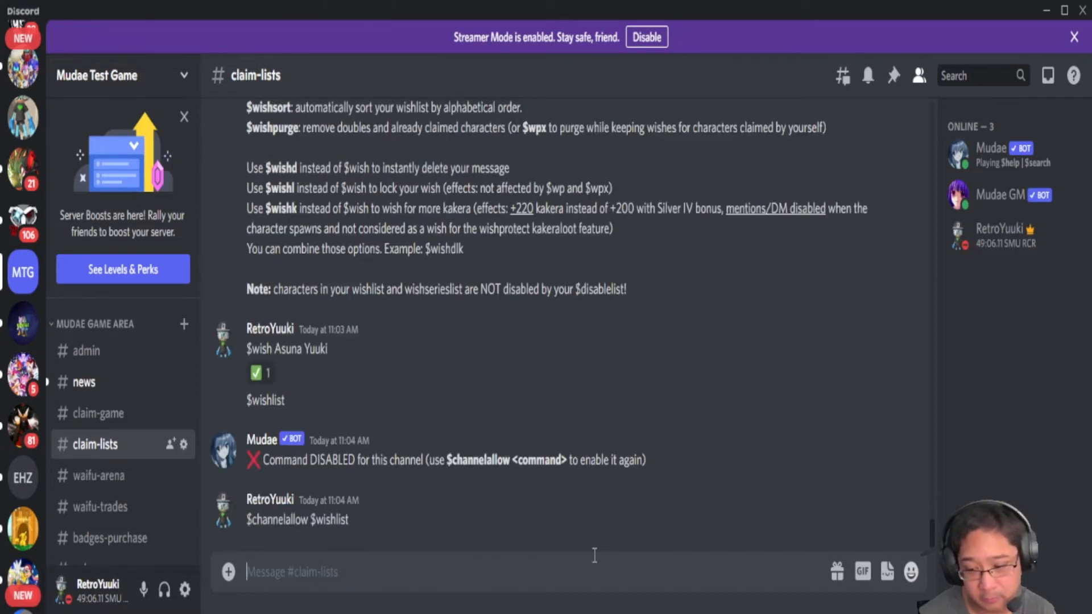
pyautogui.write('$')
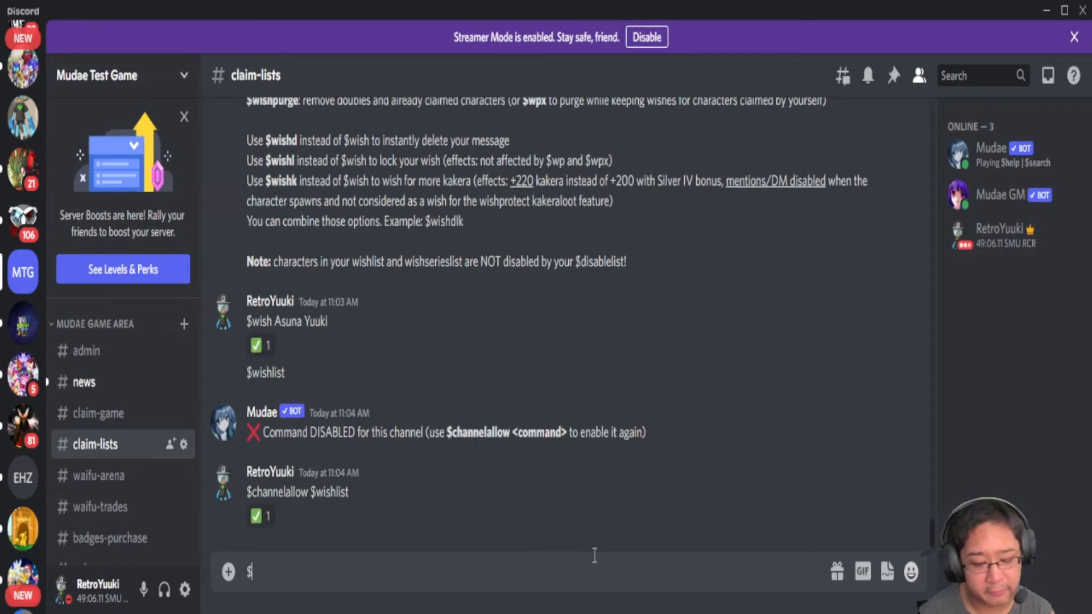
pyautogui.write('w')
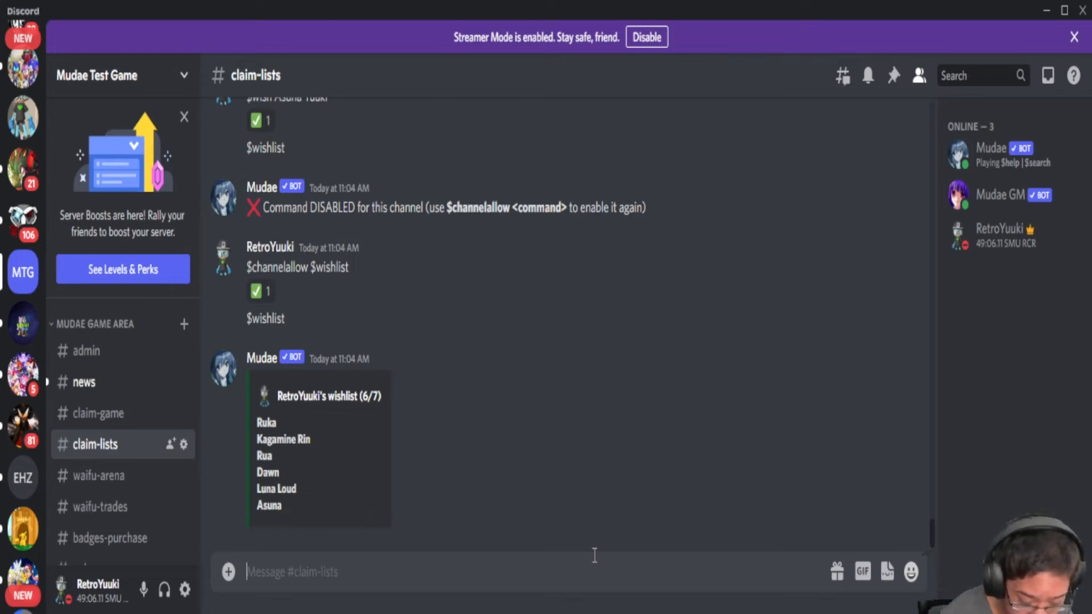
# - Send $tu, then enable it in claim-lists with $channelallow $tu
pyautogui.write('$t')
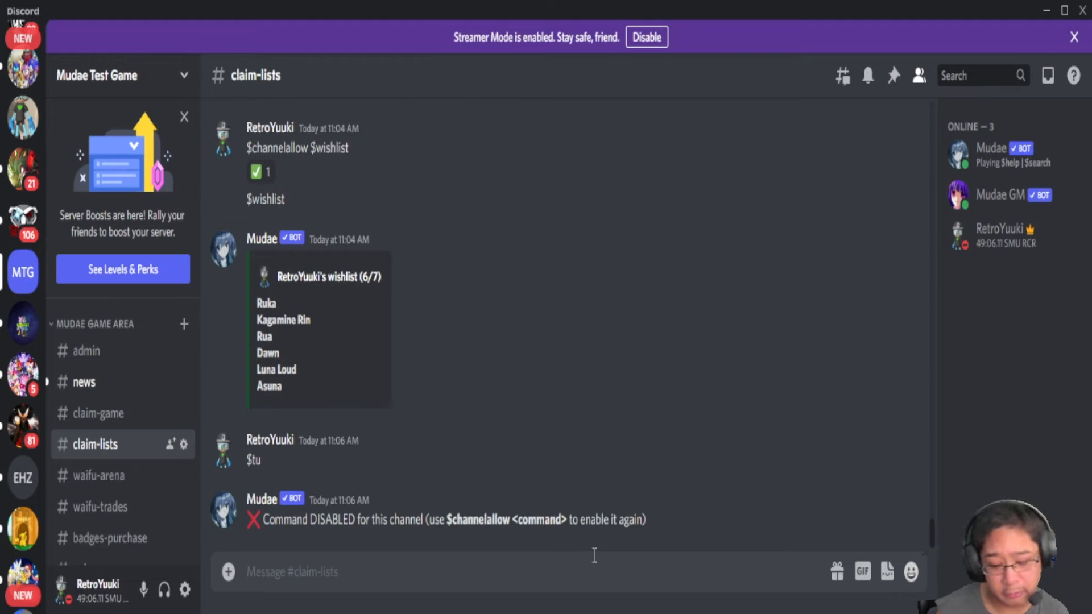
pyautogui.write('$')
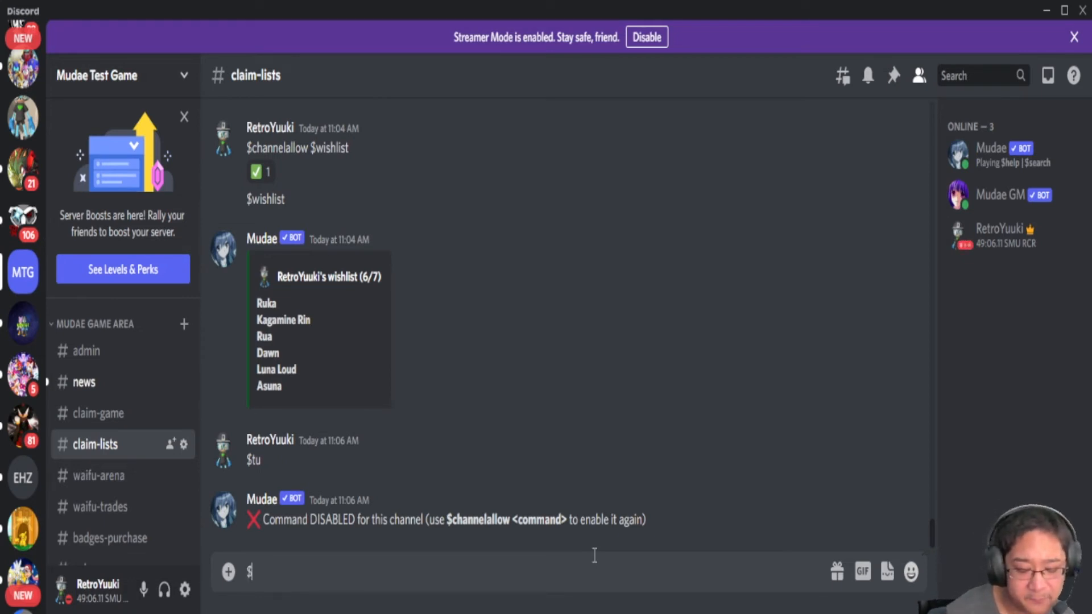
pyautogui.write('channelallow')
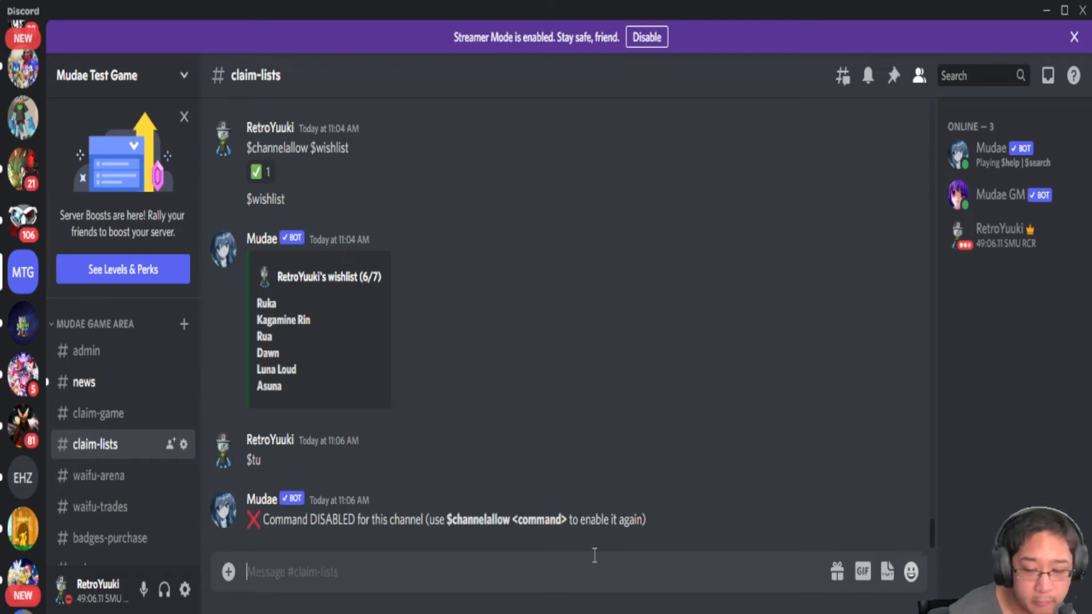
pyautogui.write('$tu')
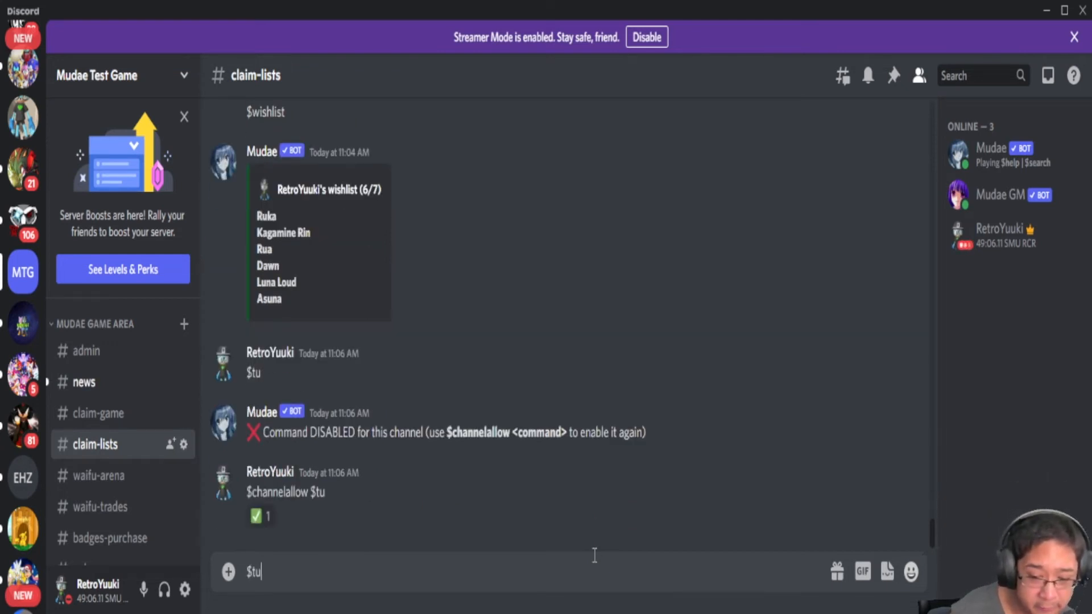